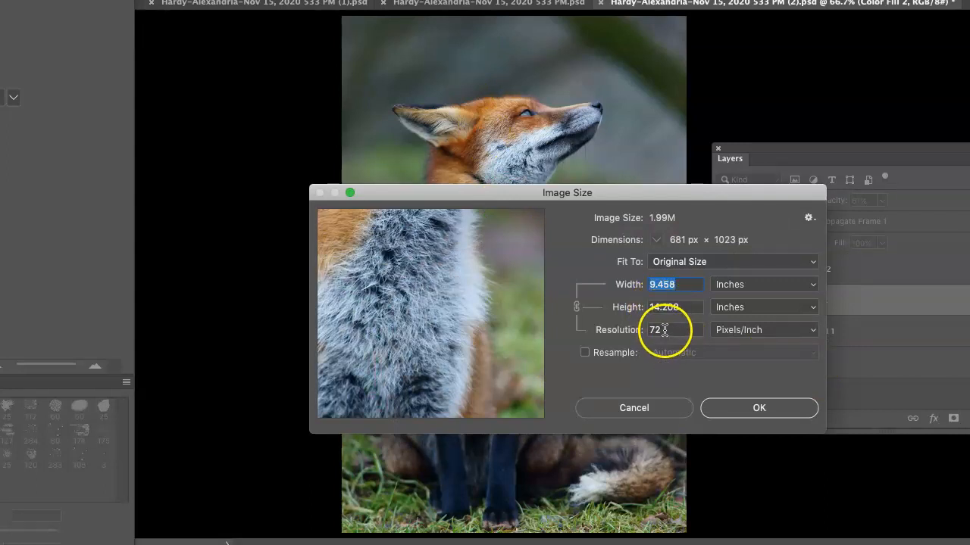
# Change the fox photo's resolution to 300 ppi without resampling (2.27 × 3.41 in).
pyautogui.click(672, 329)
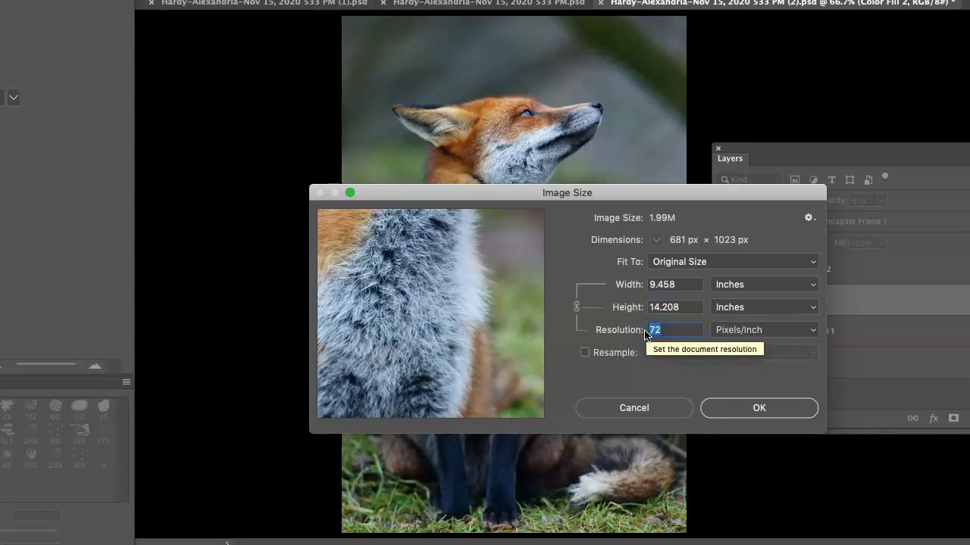
pyautogui.write('300')
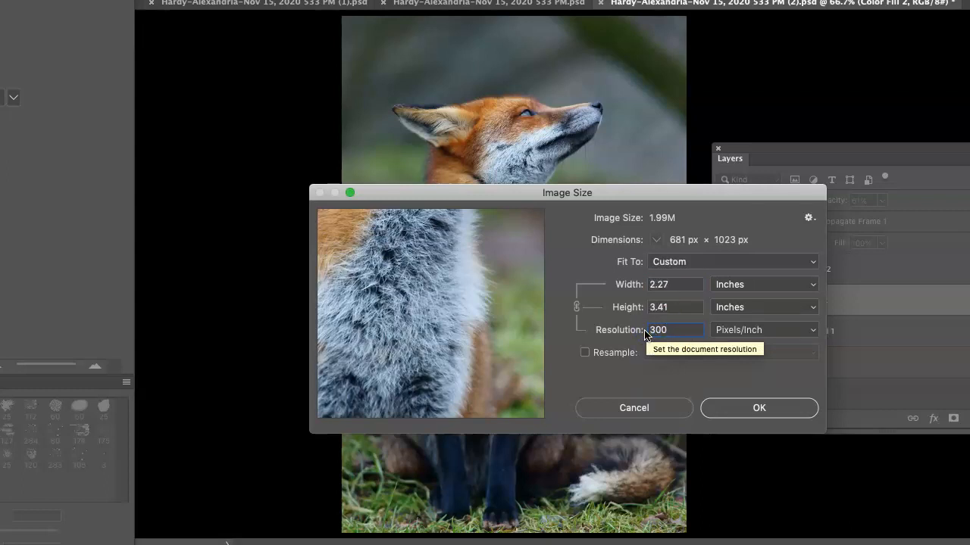
pyautogui.click(671, 329)
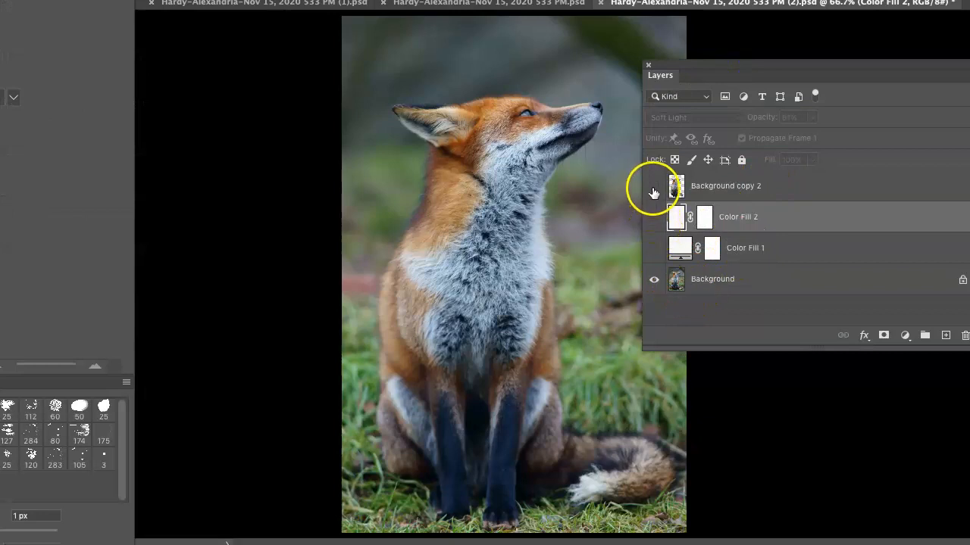
# Show Background copy 2, hide Background to check the mask, then show Background again.
pyautogui.click(653, 278)
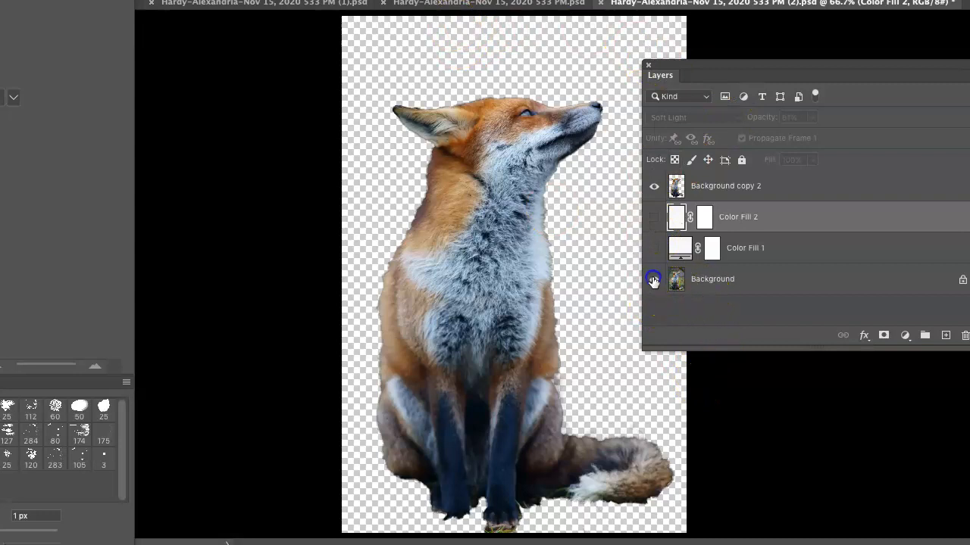
pyautogui.click(653, 278)
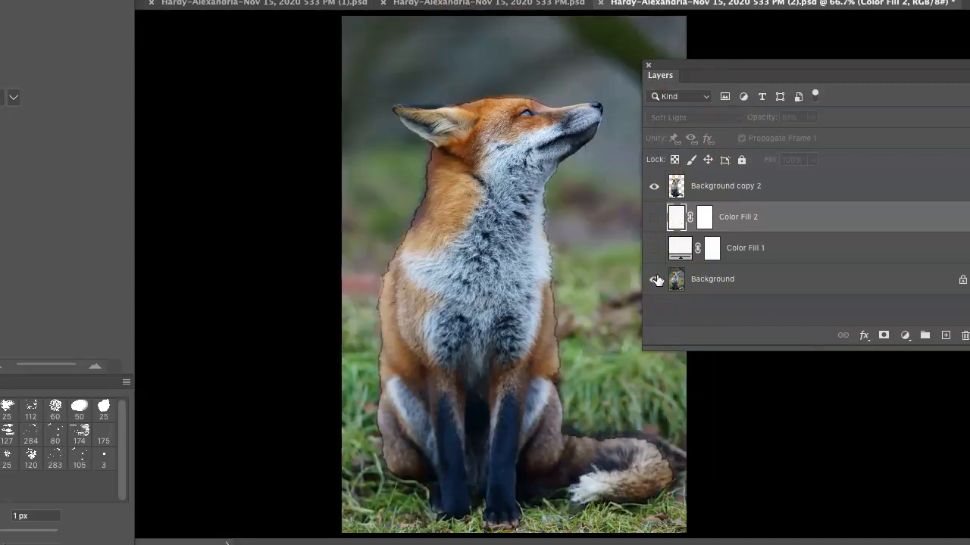
pyautogui.click(654, 279)
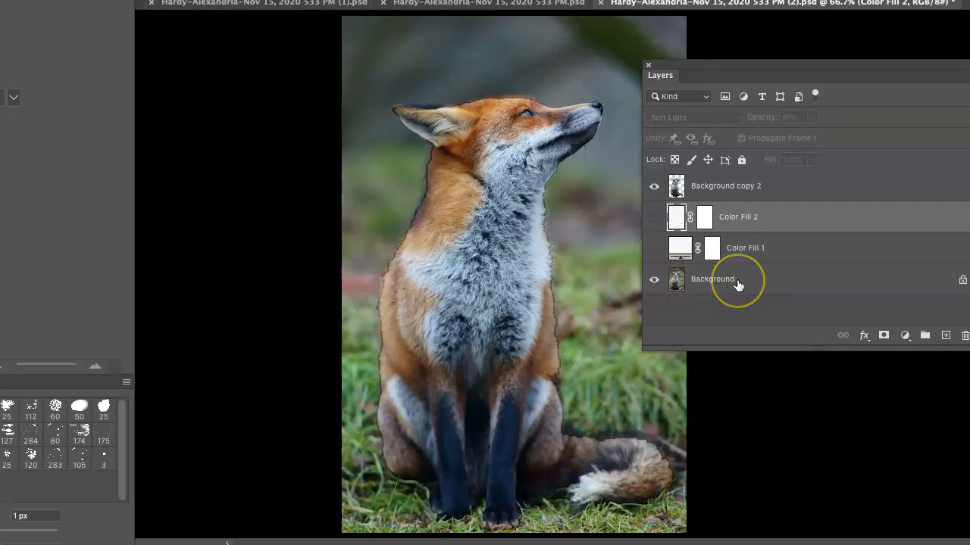
pyautogui.moveTo(712, 279)
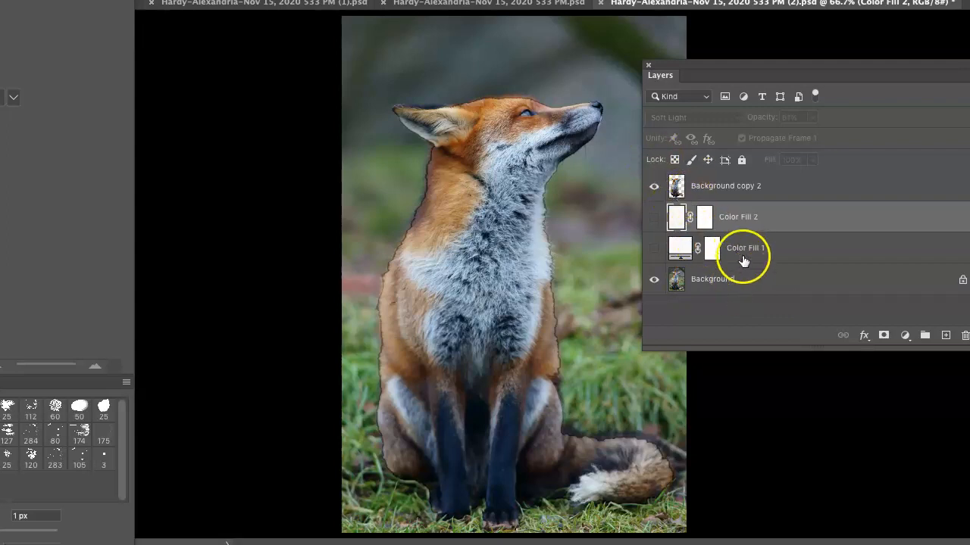
pyautogui.moveTo(718, 284)
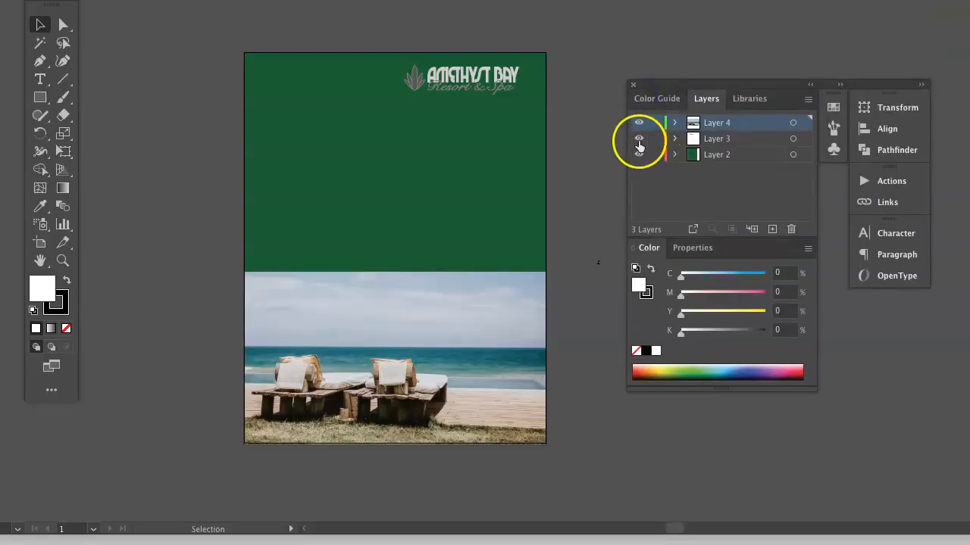
# Open the Amethyst Bay resort flyer in Illustrator and review Layers 2–4.
pyautogui.click(638, 139)
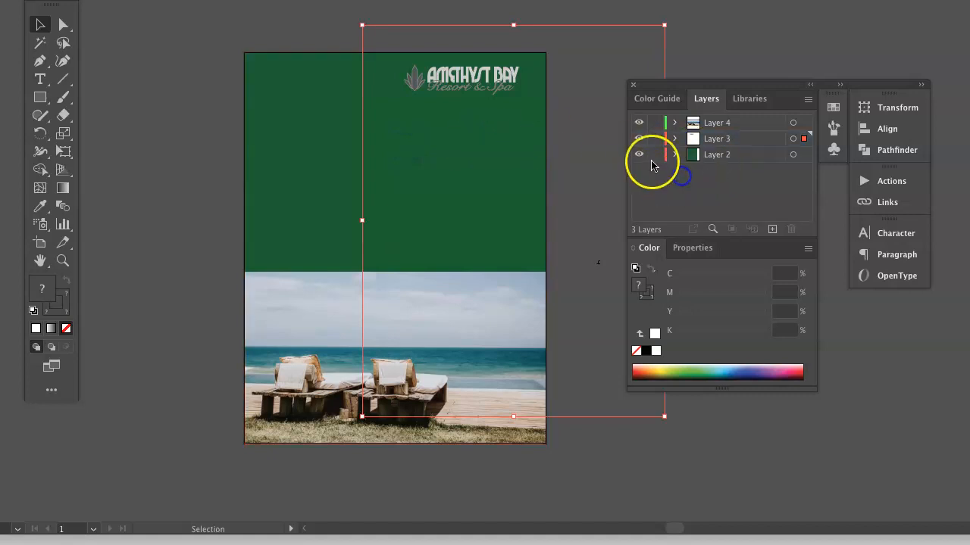
pyautogui.click(638, 154)
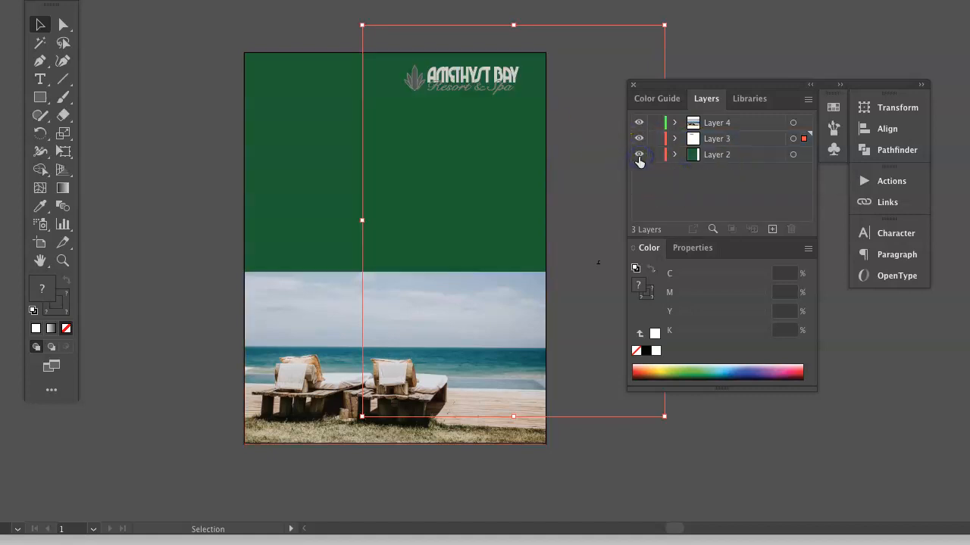
pyautogui.doubleClick(716, 154)
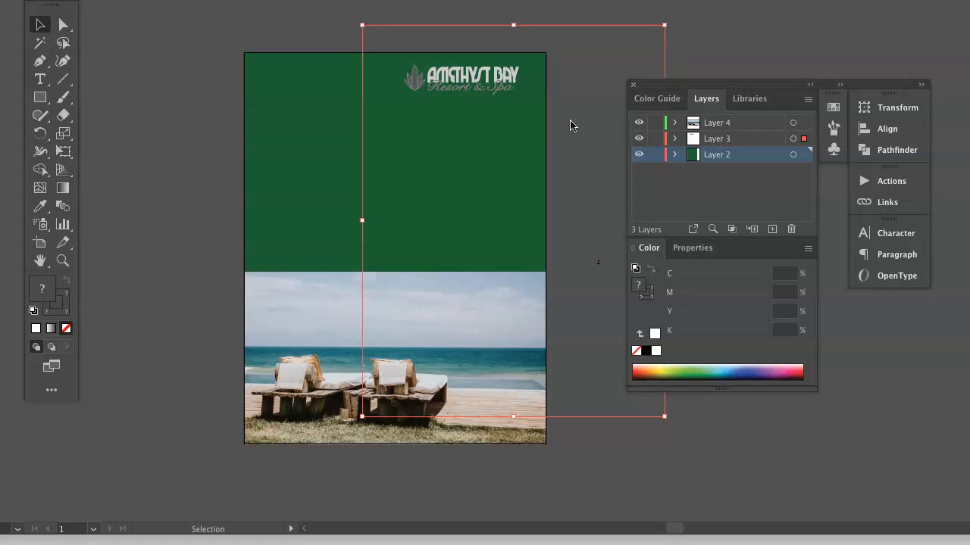
pyautogui.moveTo(593, 157)
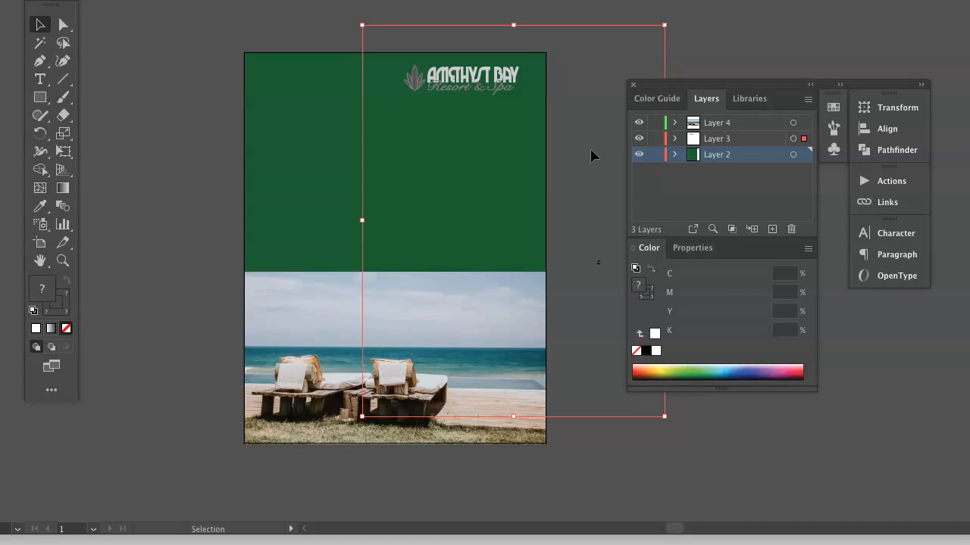
pyautogui.moveTo(597, 156)
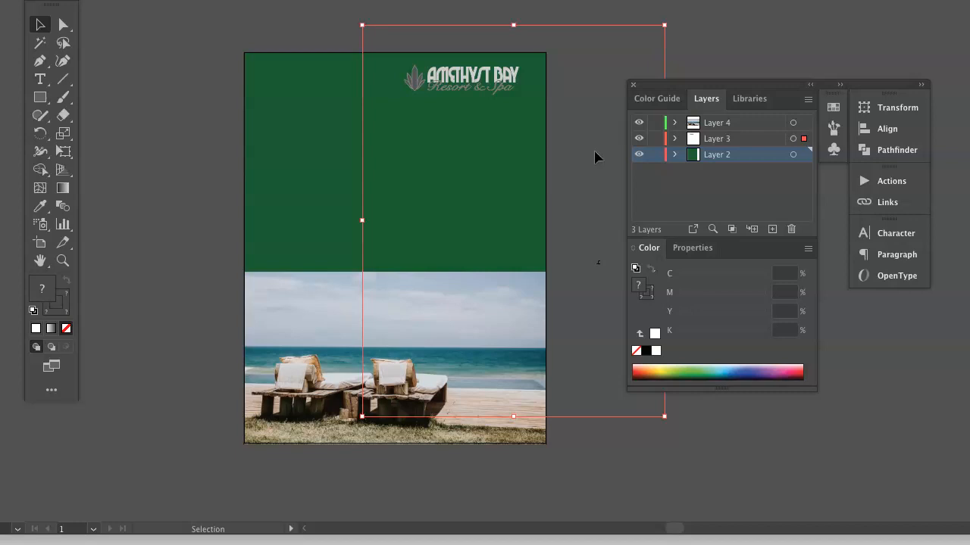